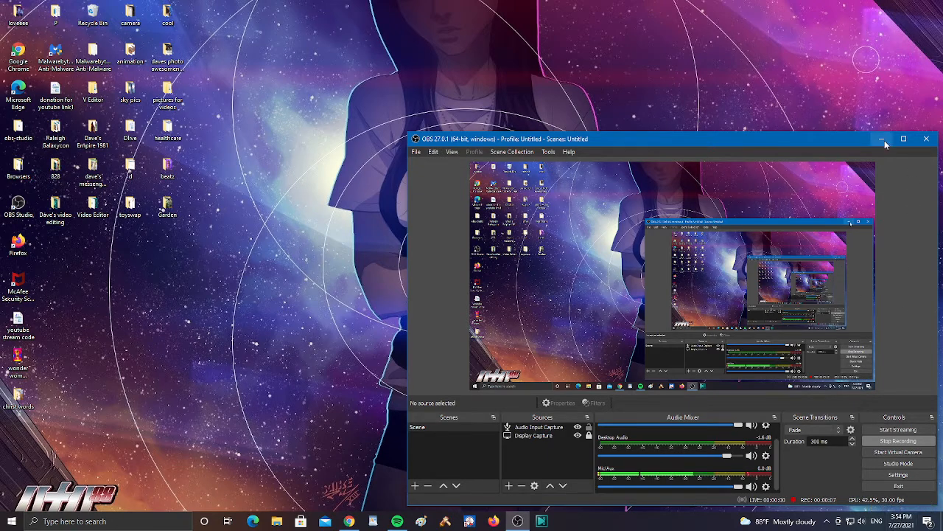
Minimize the OBS Studio recording window so the desktop shows
{"action": "left_click", "coordinate": [882, 139]}
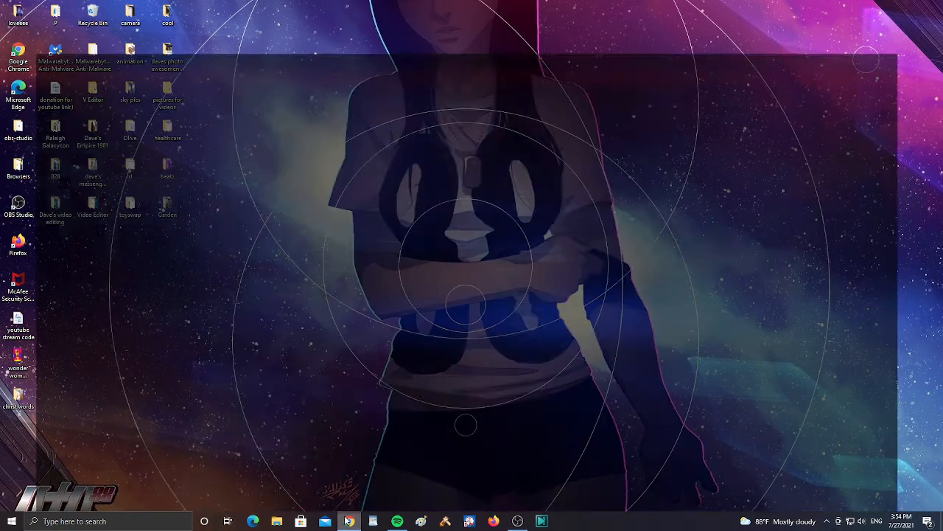
Restore the Chrome window showing the DailyVerses Bible verses about faith page
{"action": "left_click", "coordinate": [347, 521]}
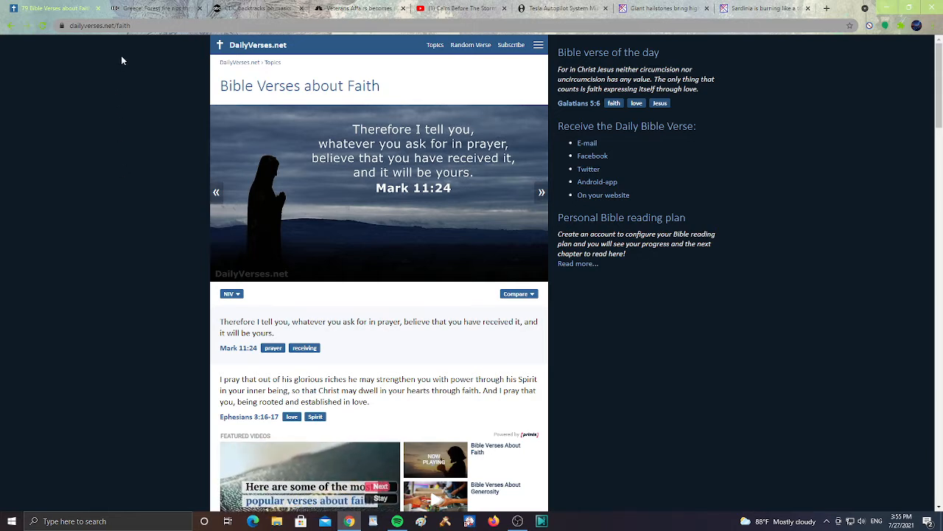
Read down the BBC article on the forest fire near Athens, dismissing the Register popup
{"action": "left_click", "coordinate": [147, 9]}
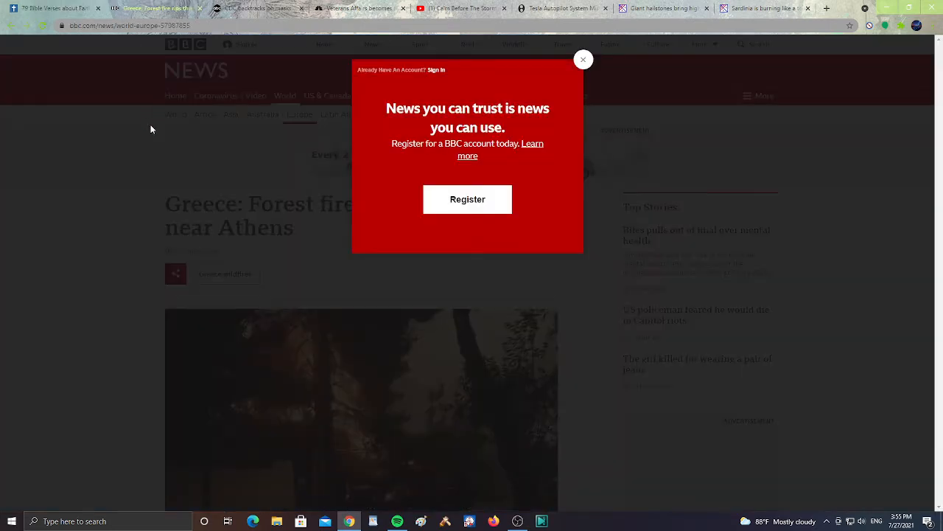
{"action": "left_click", "coordinate": [582, 59]}
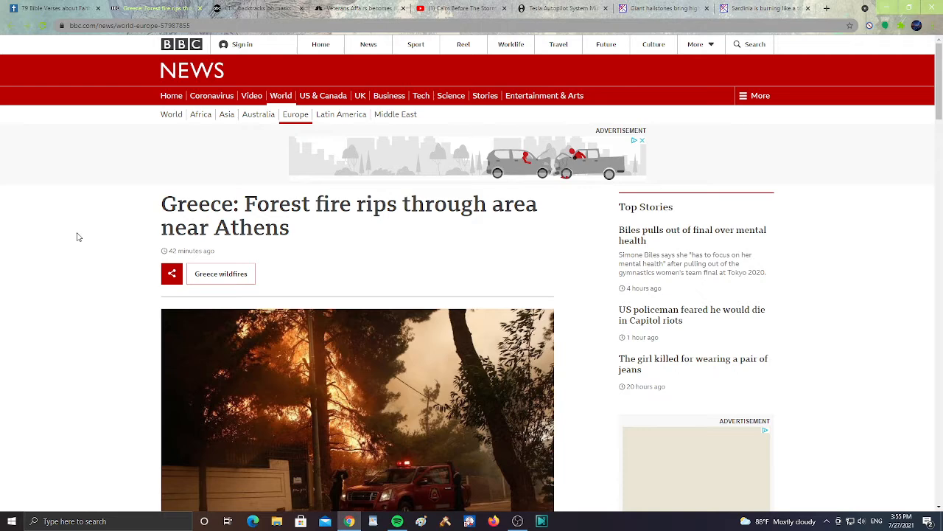
{"action": "scroll", "scroll_direction": "down", "scroll_amount": 3}
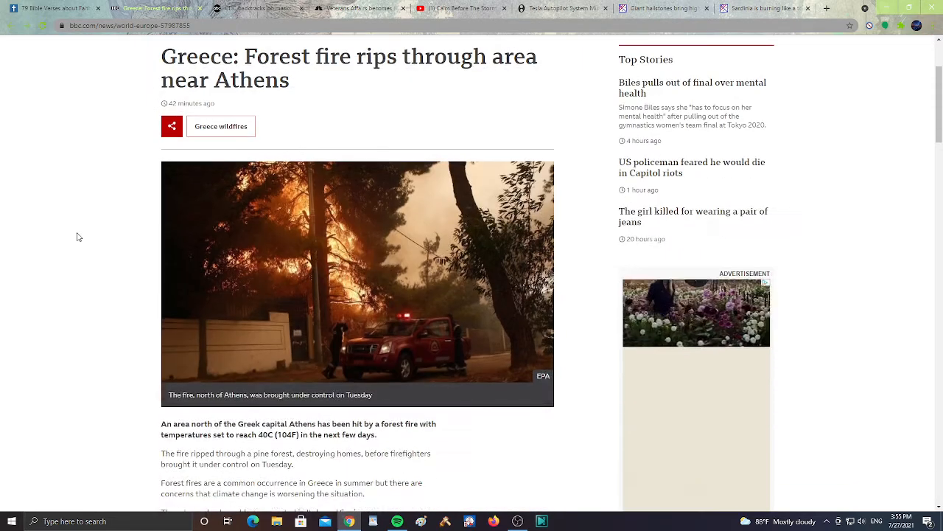
{"action": "scroll", "scroll_direction": "down", "scroll_amount": 3}
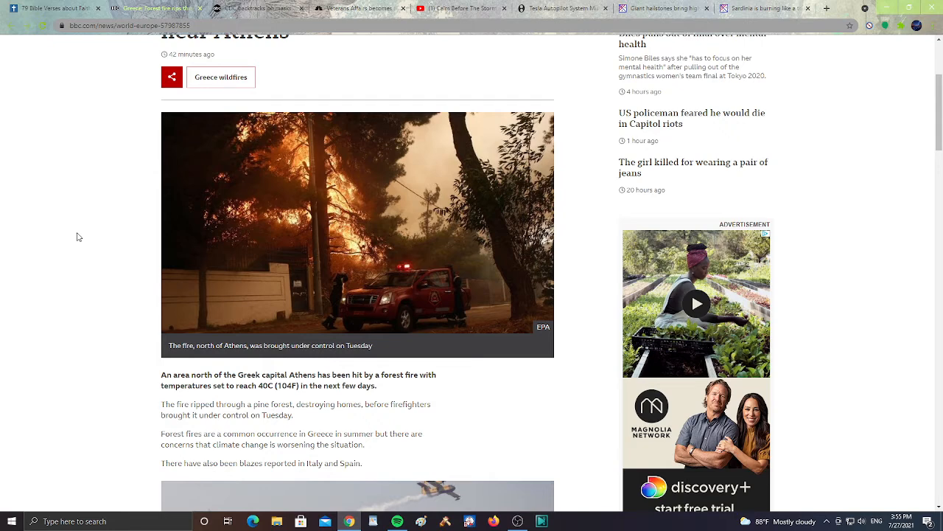
{"action": "scroll", "scroll_direction": "down", "scroll_amount": 3}
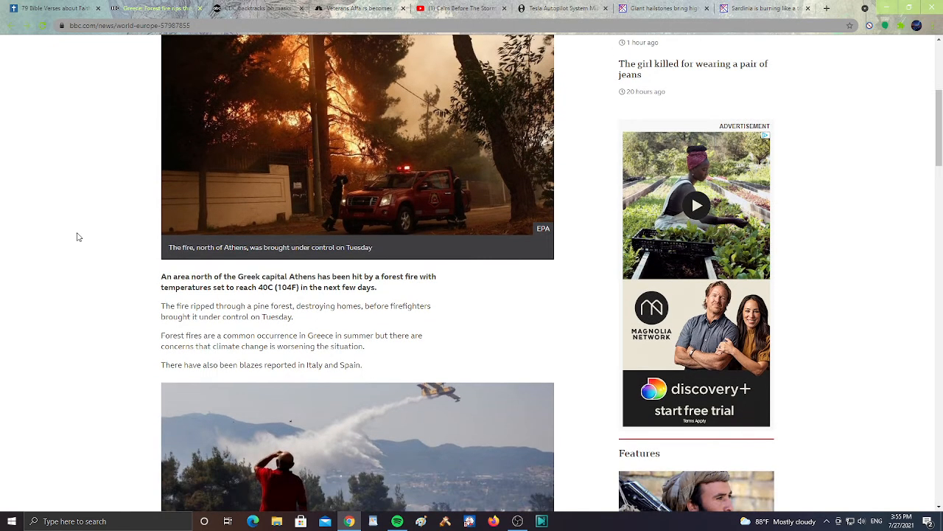
{"action": "scroll", "scroll_direction": "down", "scroll_amount": 3}
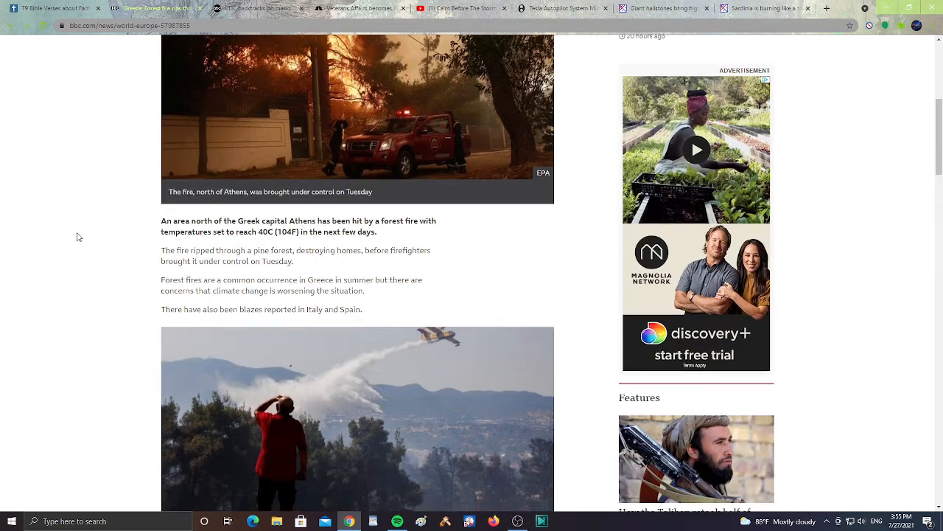
{"action": "scroll", "scroll_direction": "down", "scroll_amount": 3}
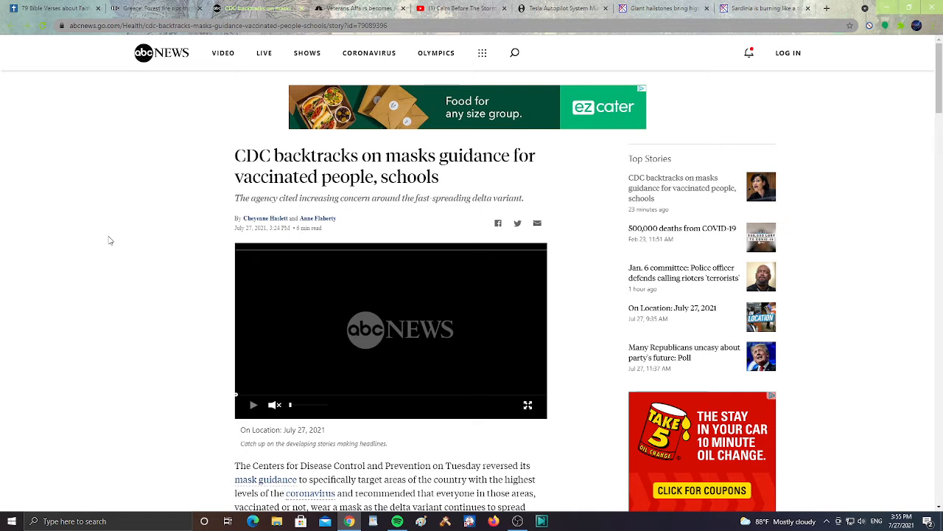
{"action": "scroll", "scroll_direction": "down", "scroll_amount": 3}
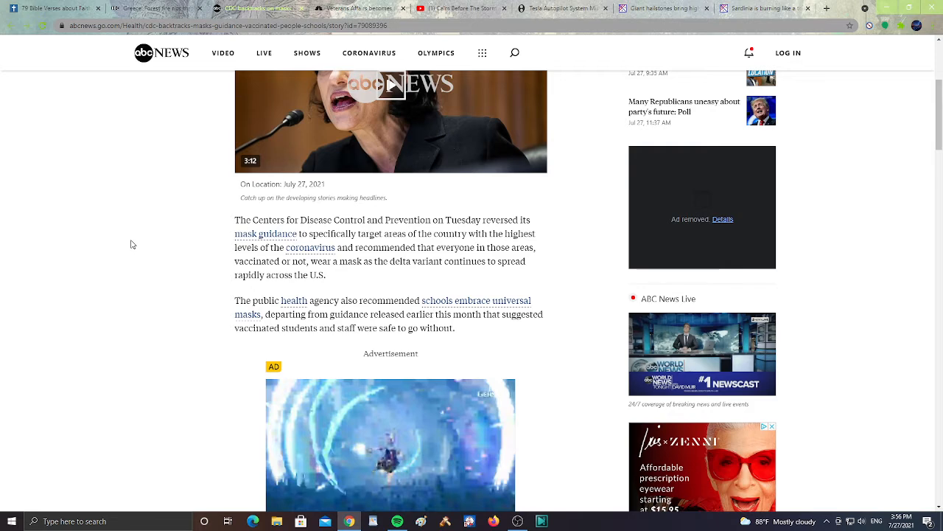
{"action": "scroll", "scroll_direction": "up", "scroll_amount": 3}
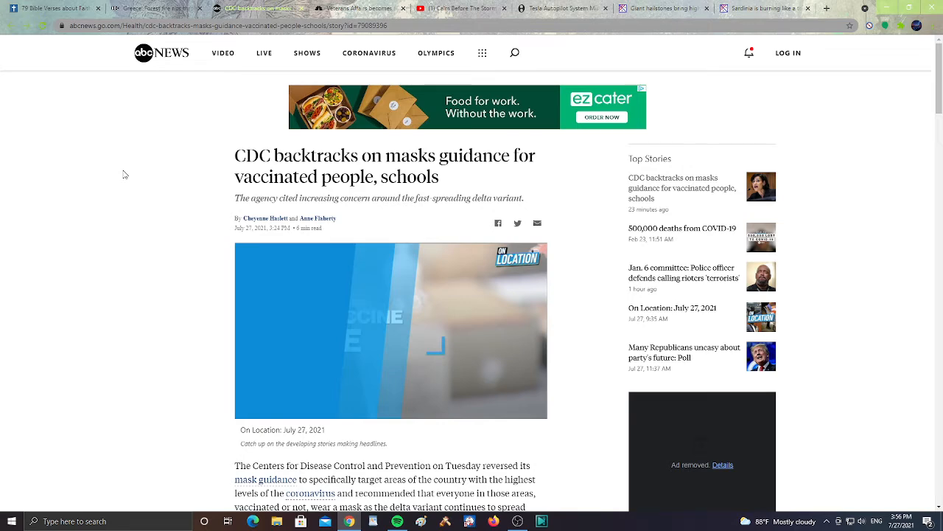
Read the NBC News Veterans Affairs staff vaccination article, then switch to the ZeroHedge Tesla tab
{"action": "left_click", "coordinate": [361, 9]}
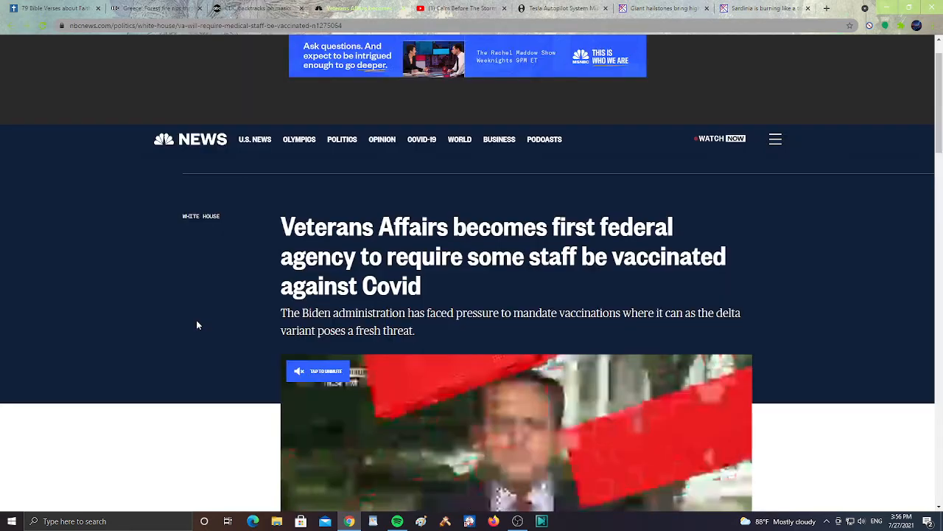
{"action": "scroll", "scroll_direction": "down", "scroll_amount": 3}
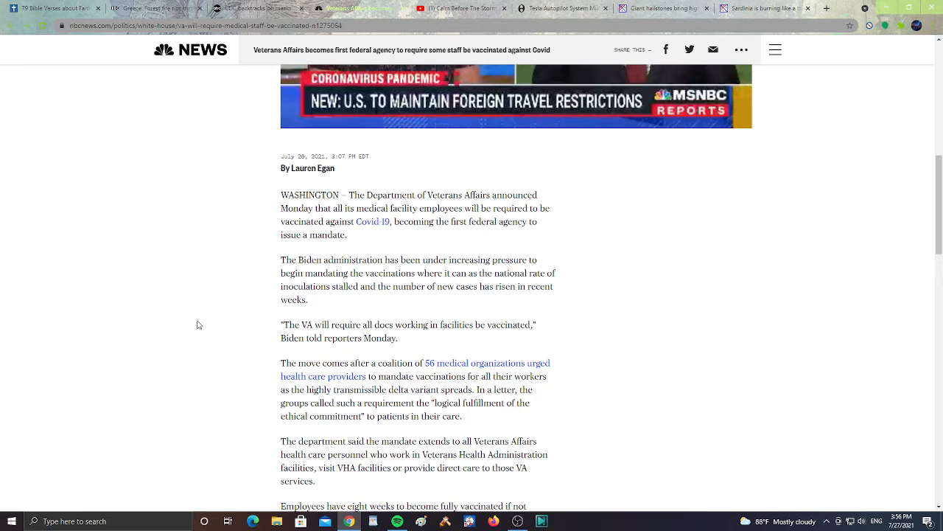
{"action": "scroll", "scroll_direction": "down", "scroll_amount": 3}
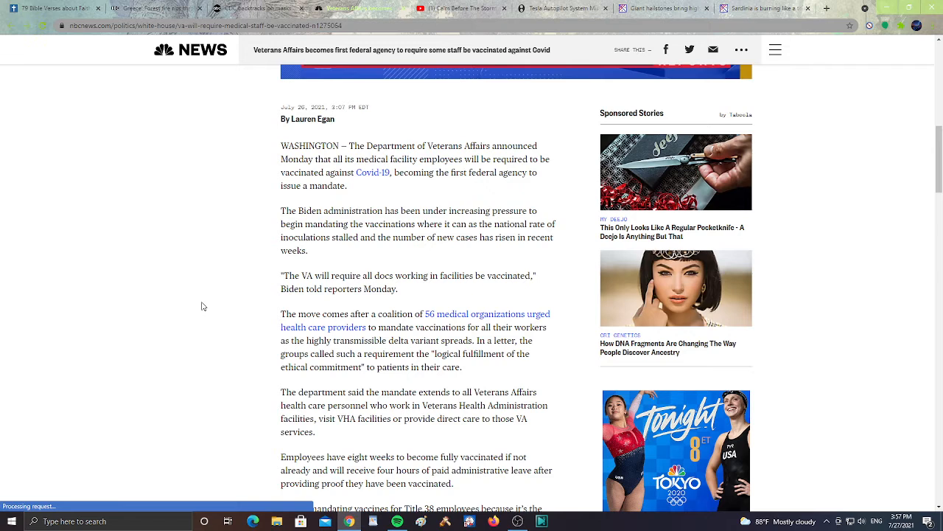
{"action": "double_click", "coordinate": [325, 224]}
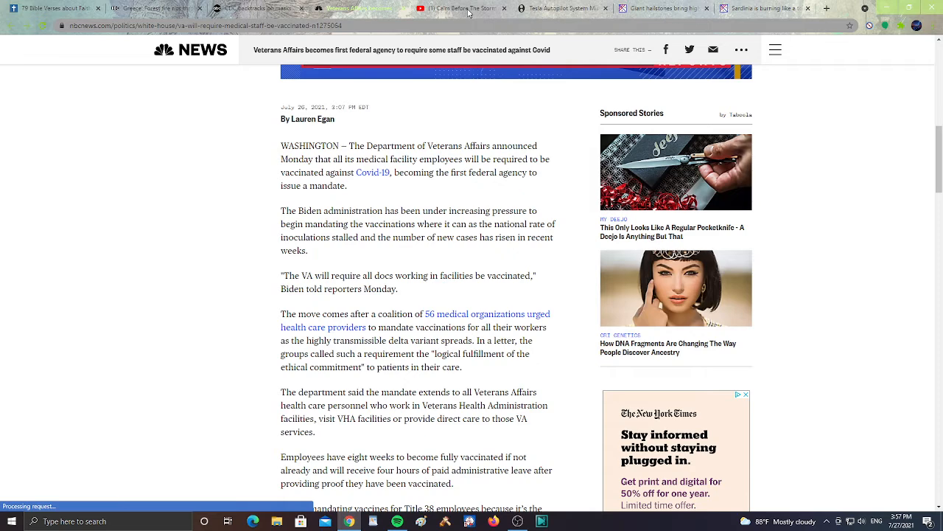
{"action": "left_click", "coordinate": [563, 9]}
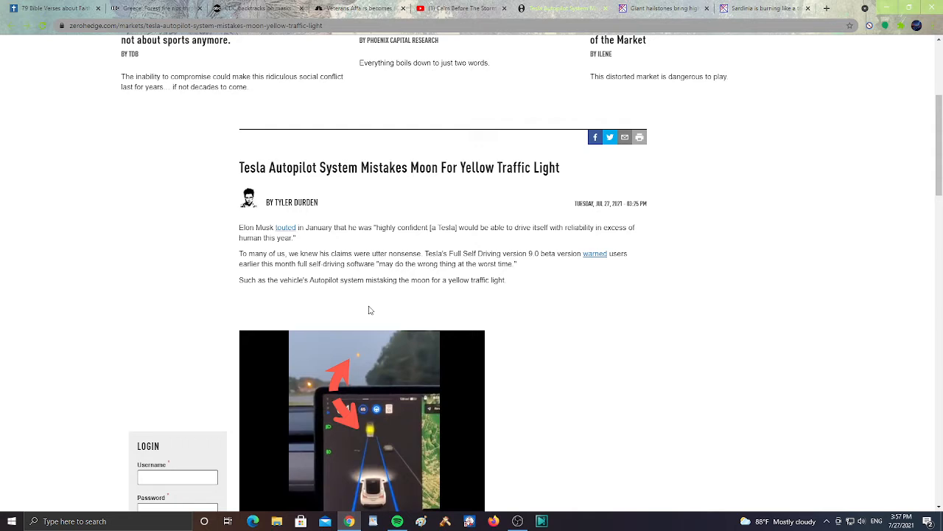
Read the ZeroHedge Tesla Autopilot moon article, then switch to the Strange Sounds hailstones tab
{"action": "scroll", "scroll_direction": "down", "scroll_amount": 3}
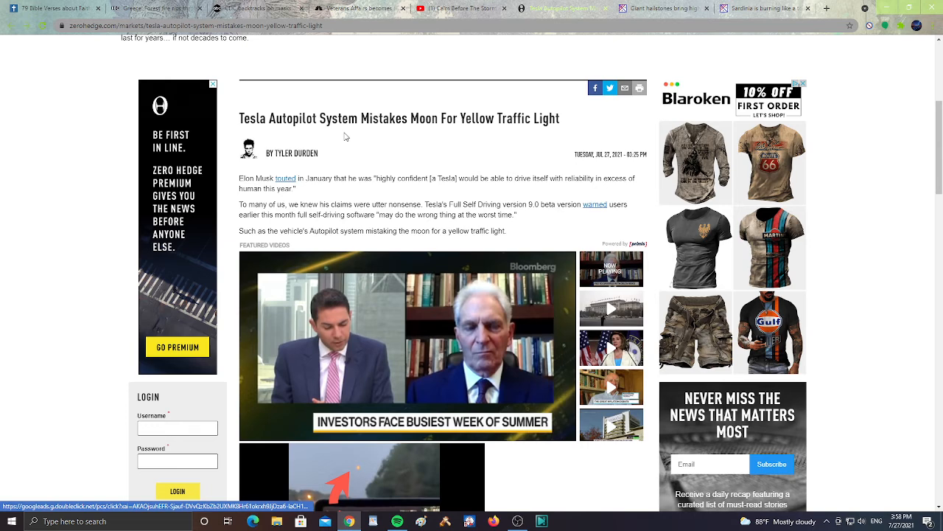
{"action": "left_click", "coordinate": [641, 9]}
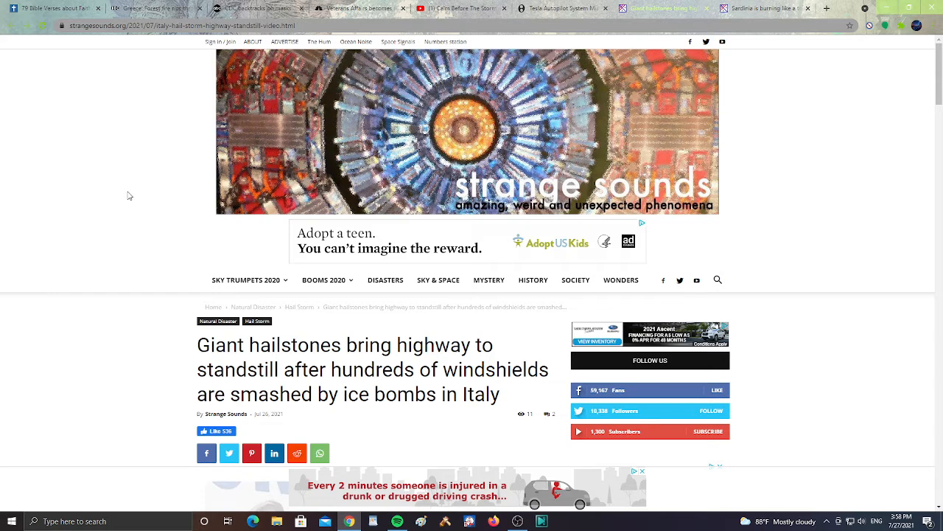
Read down the Strange Sounds Italy giant hailstones article through its embedded video
{"action": "scroll", "scroll_direction": "down", "scroll_amount": 3}
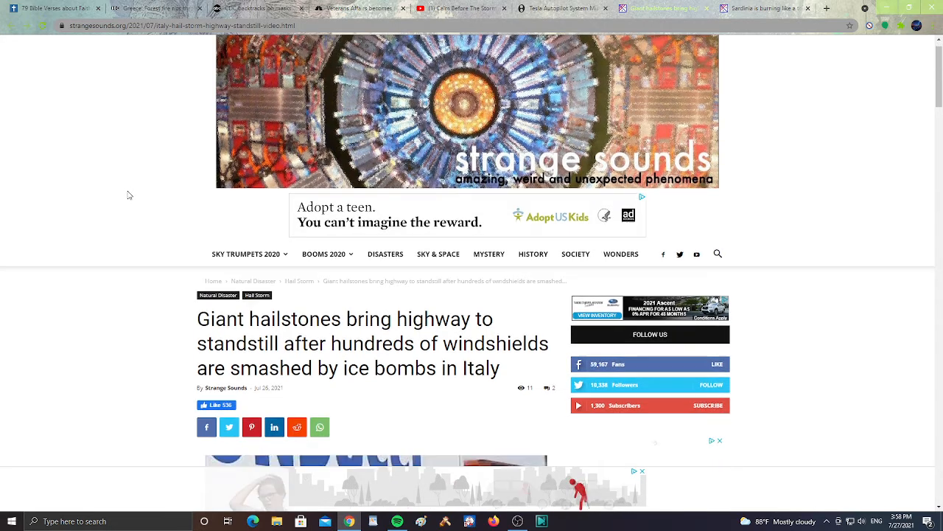
{"action": "scroll", "scroll_direction": "down", "scroll_amount": 3}
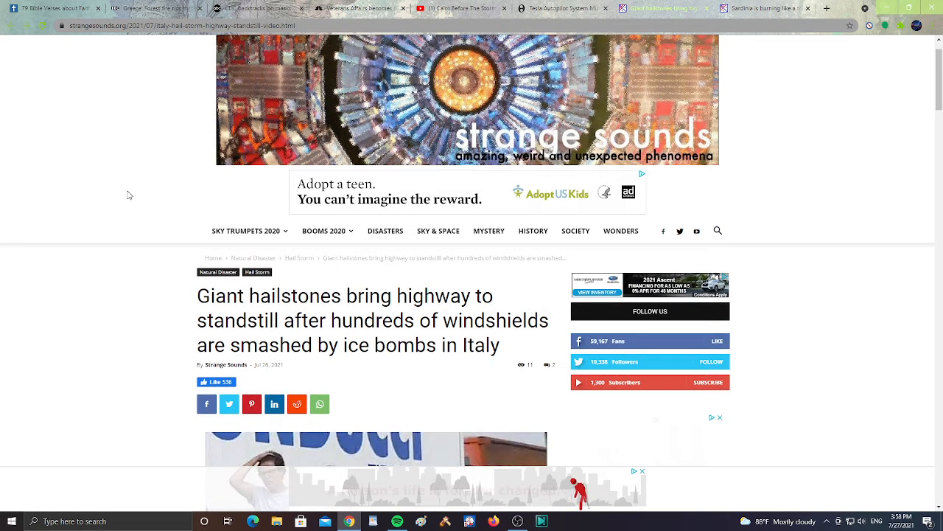
{"action": "scroll", "scroll_direction": "down", "scroll_amount": 3}
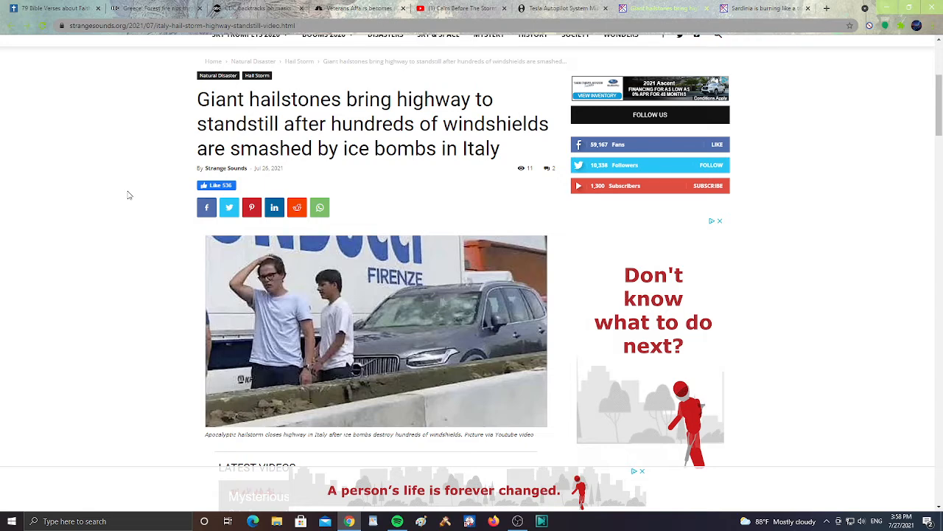
{"action": "scroll", "scroll_direction": "down", "scroll_amount": 3}
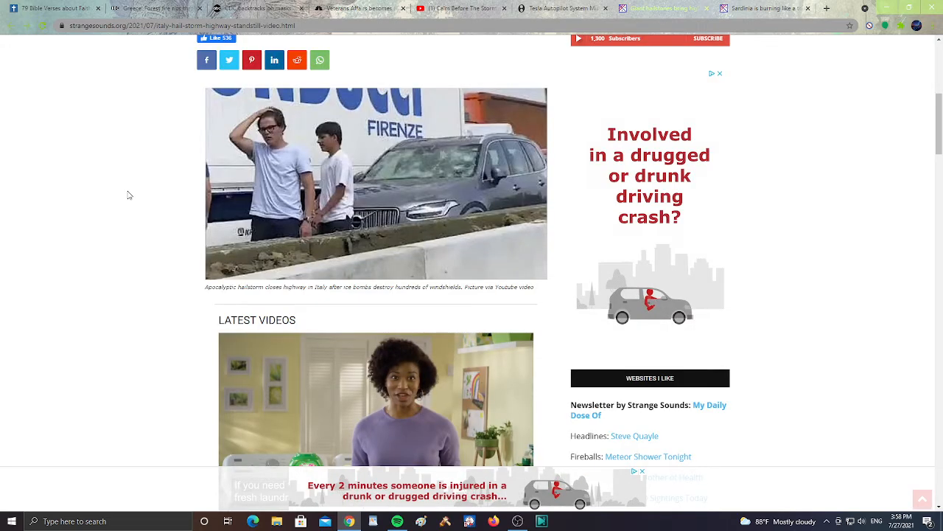
{"action": "scroll", "scroll_direction": "down", "scroll_amount": 3}
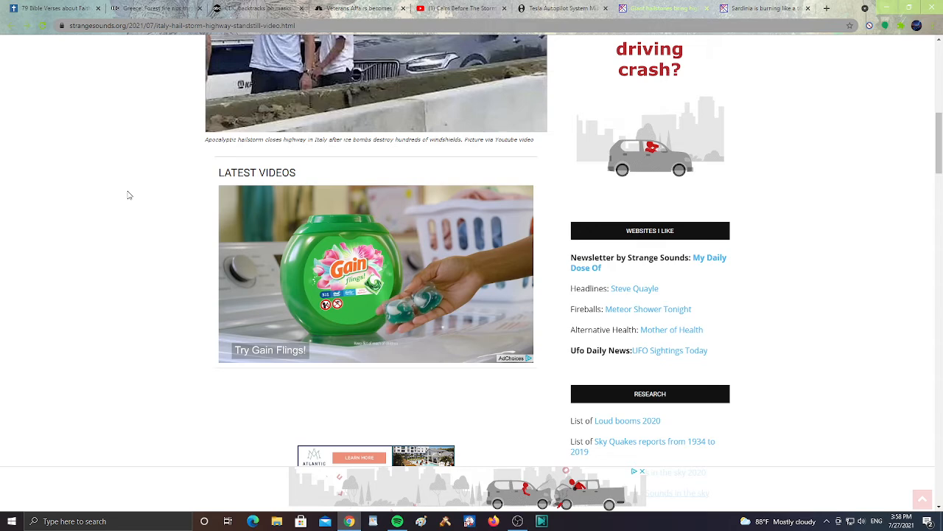
{"action": "scroll", "scroll_direction": "down", "scroll_amount": 3}
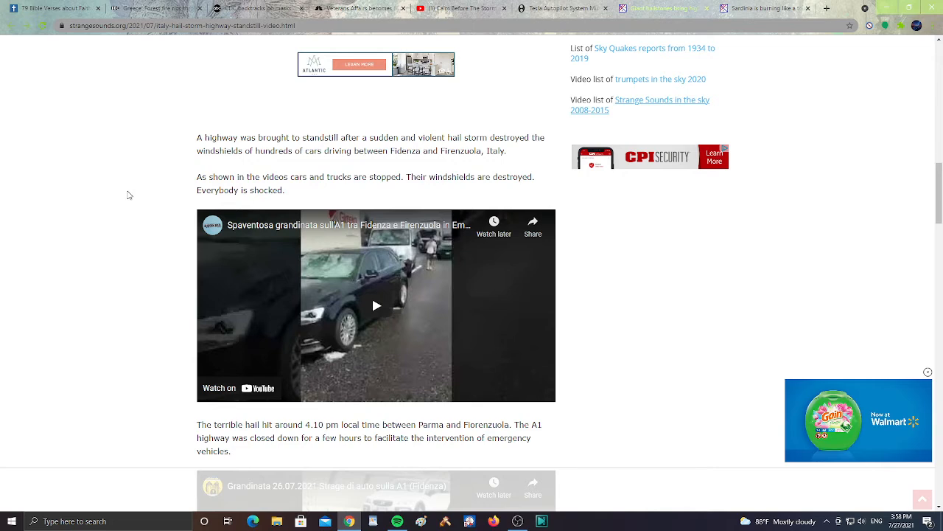
{"action": "scroll", "scroll_direction": "down", "scroll_amount": 3}
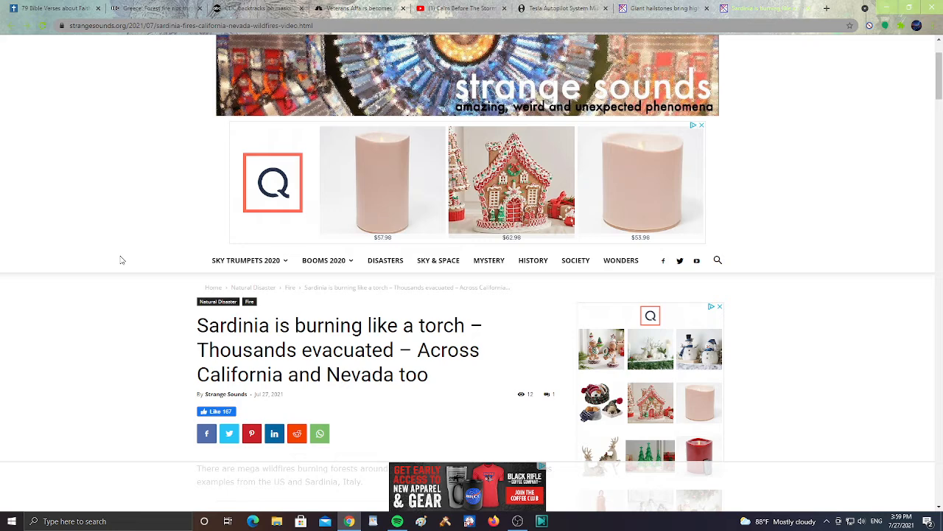
Read the Sardinia wildfire article past its embedded tweet, then switch to the Generation2434 YouTube livestream
{"action": "scroll", "scroll_direction": "down", "scroll_amount": 3}
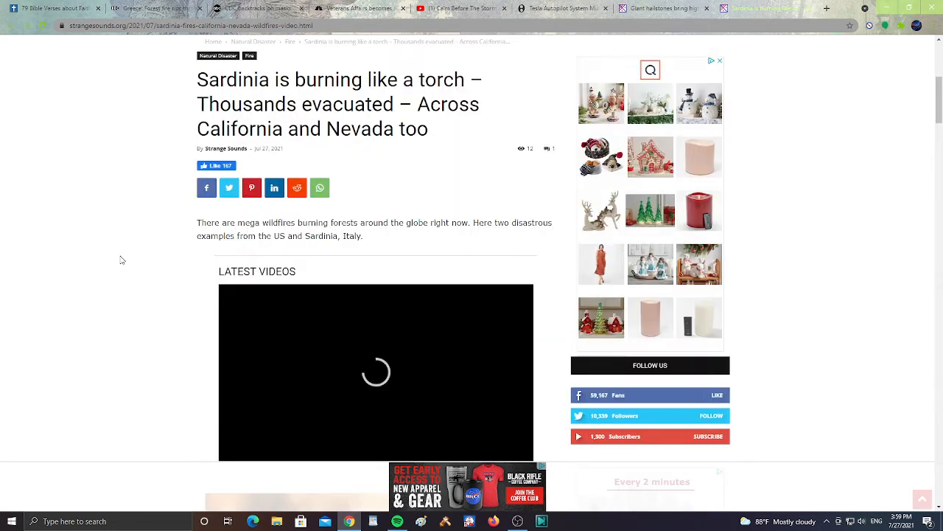
{"action": "scroll", "scroll_direction": "down", "scroll_amount": 3}
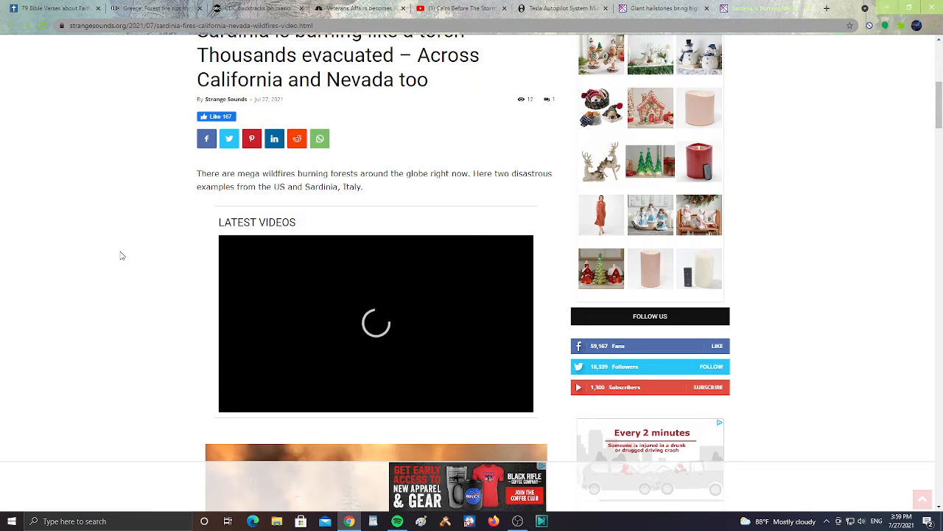
{"action": "scroll", "scroll_direction": "down", "scroll_amount": 3}
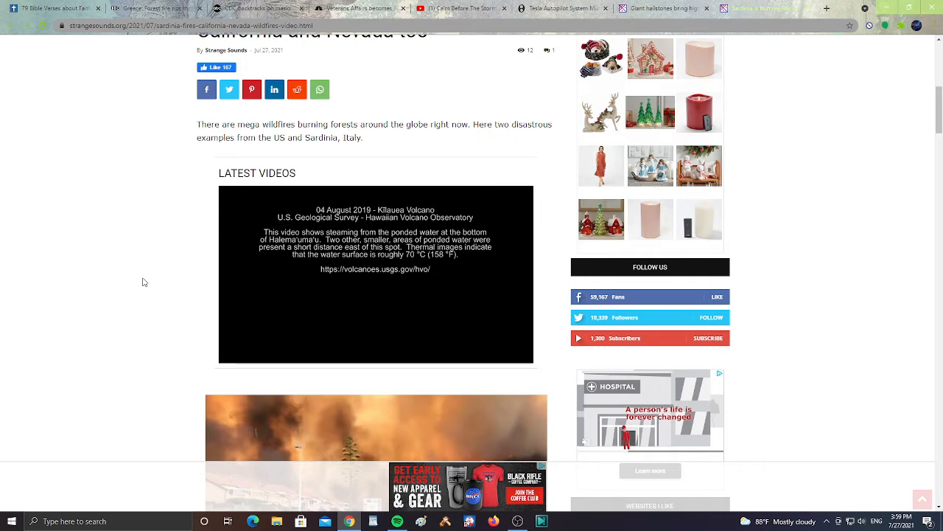
{"action": "scroll", "scroll_direction": "down", "scroll_amount": 3}
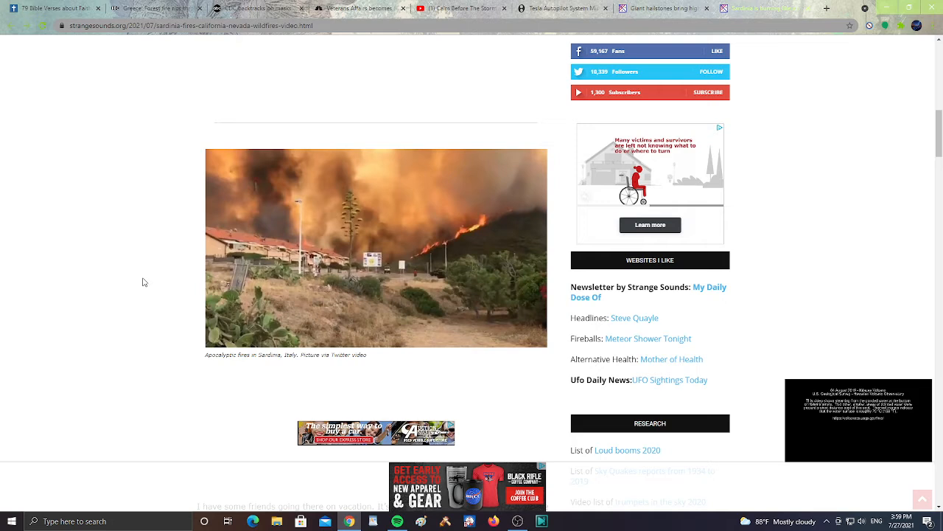
{"action": "scroll", "scroll_direction": "down", "scroll_amount": 3}
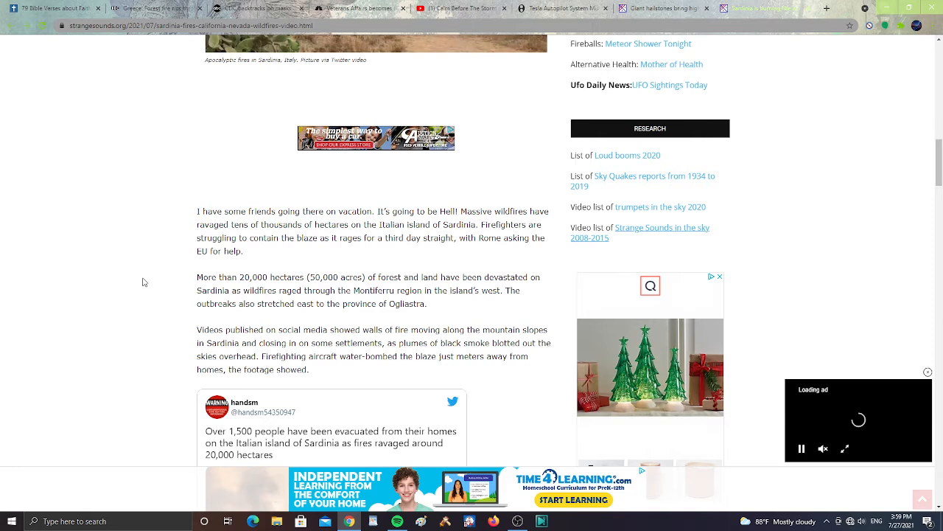
{"action": "scroll", "scroll_direction": "down", "scroll_amount": 3}
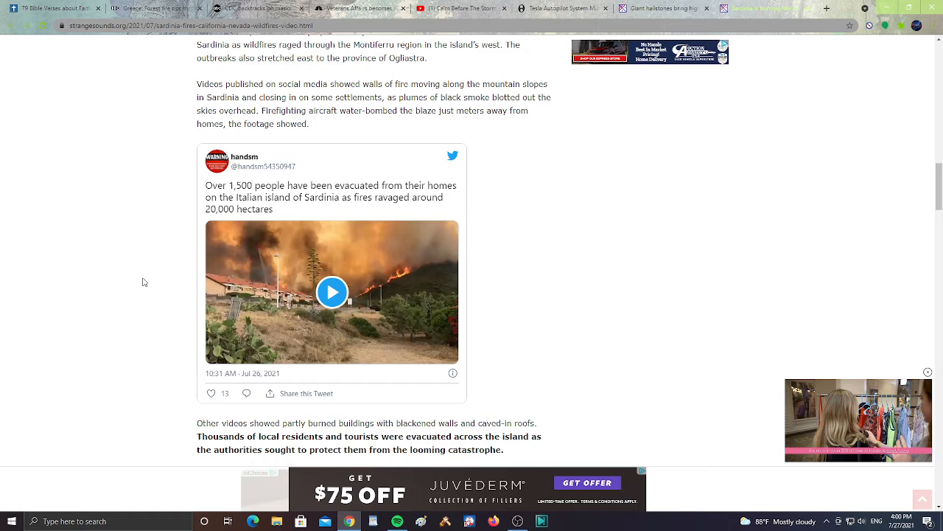
{"action": "left_click", "coordinate": [460, 9]}
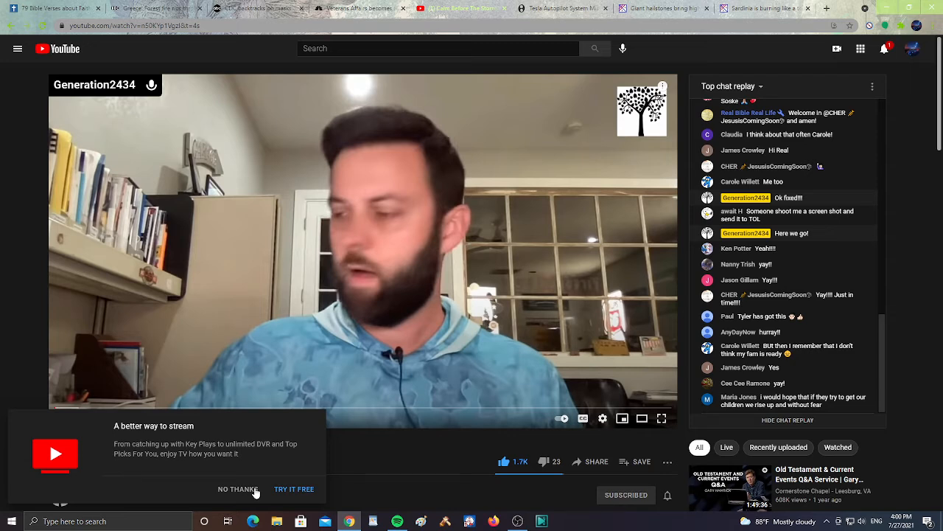
Decline the YouTube TV offer on 'Calm Before The Storm pt 2', then switch to the ABC News mask article
{"action": "left_click", "coordinate": [238, 490]}
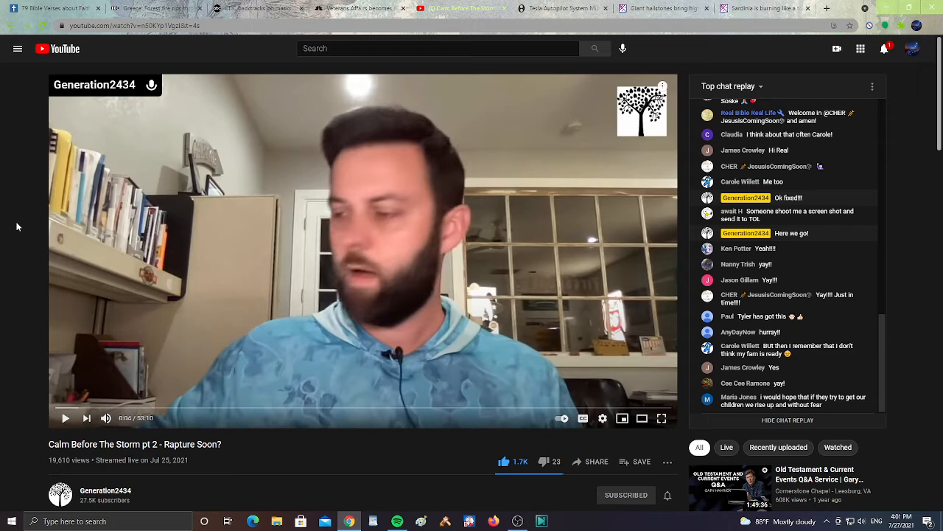
{"action": "mouse_move", "coordinate": [18, 289]}
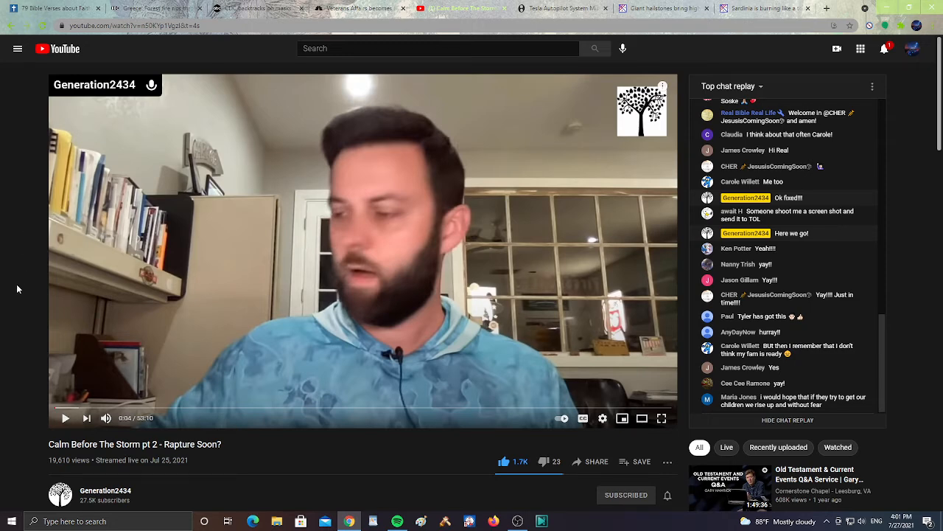
{"action": "scroll", "scroll_direction": "down", "scroll_amount": 3}
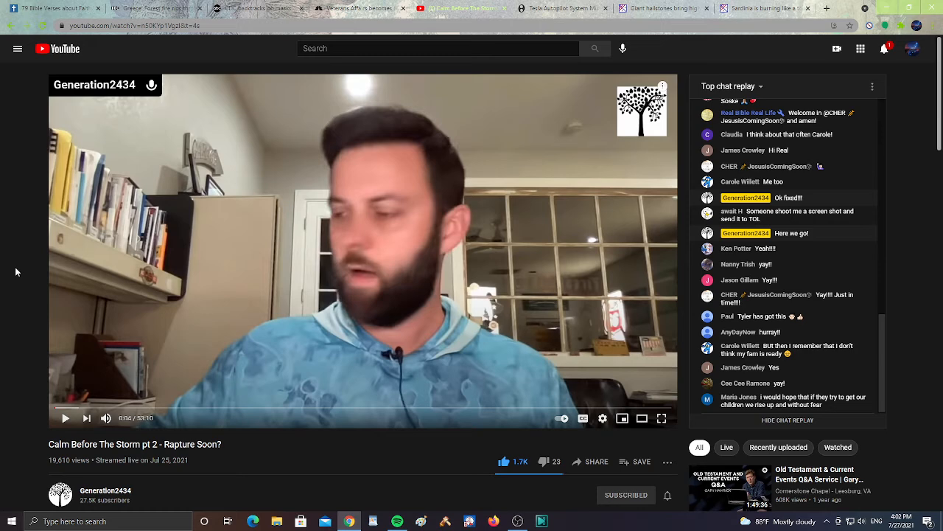
{"action": "left_click", "coordinate": [258, 9]}
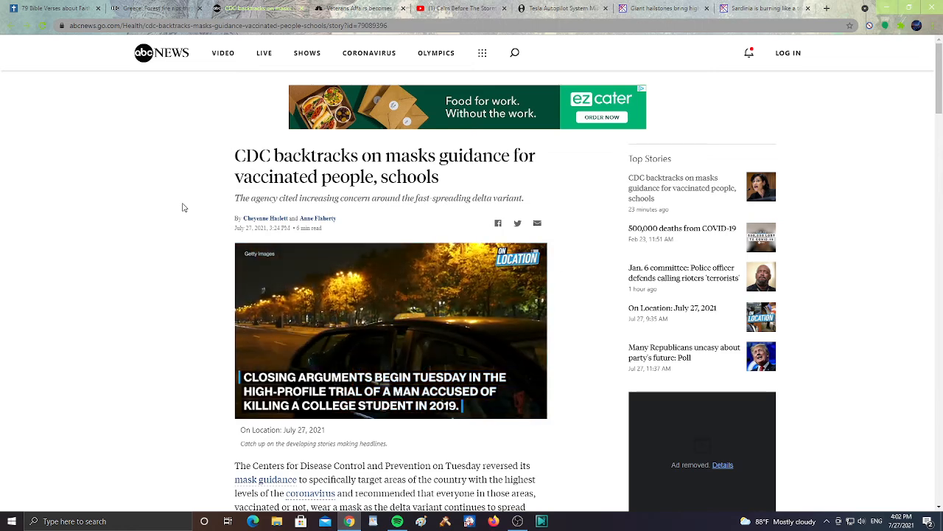
Skim the ABC News CDC mask guidance article, then switch to the NBC News Veterans Affairs tab
{"action": "scroll", "scroll_direction": "down", "scroll_amount": 3}
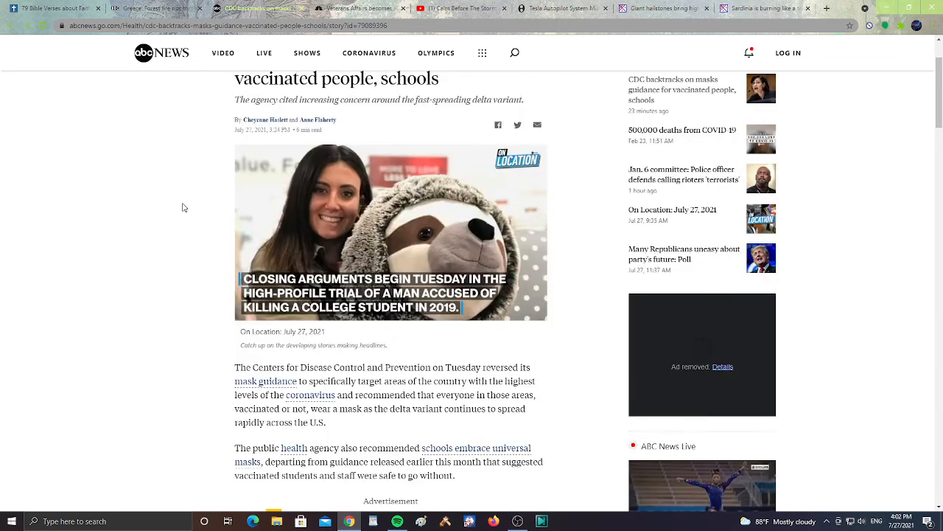
{"action": "scroll", "scroll_direction": "down", "scroll_amount": 3}
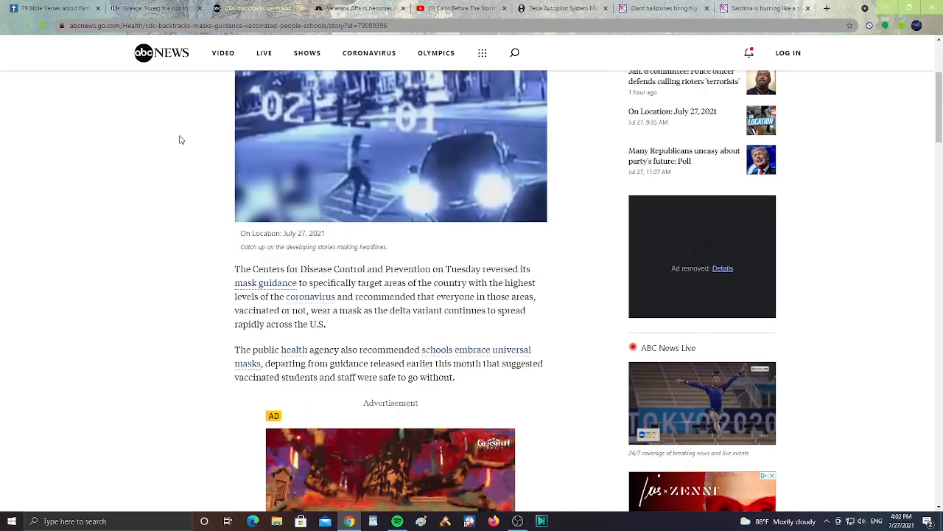
{"action": "left_click", "coordinate": [360, 9]}
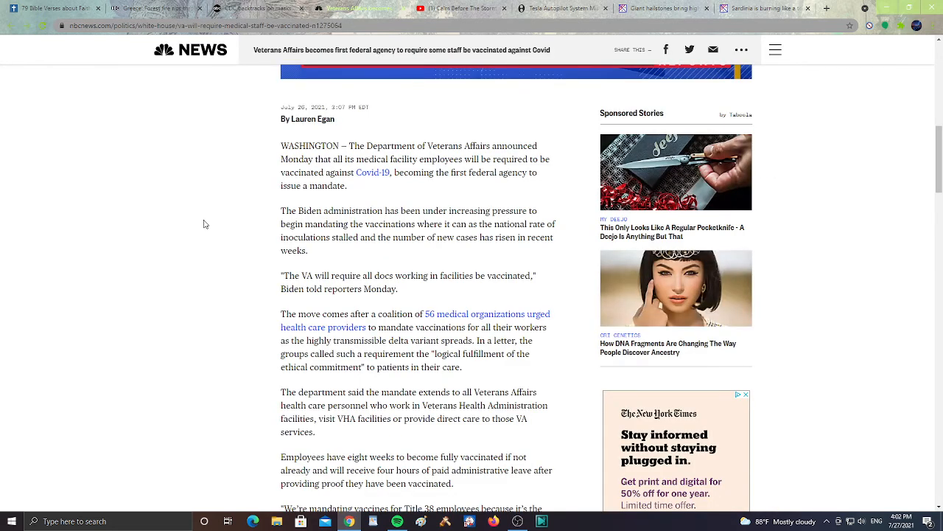
{"action": "mouse_move", "coordinate": [209, 245]}
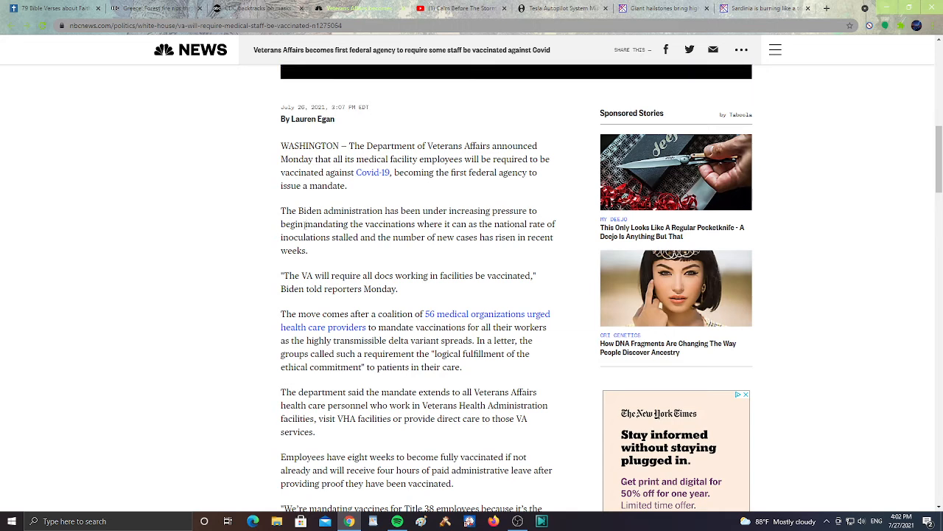
Read the NBC Veterans Affairs vaccine mandate article, then return to the 'Calm Before The Storm pt 2' livestream
{"action": "double_click", "coordinate": [324, 224]}
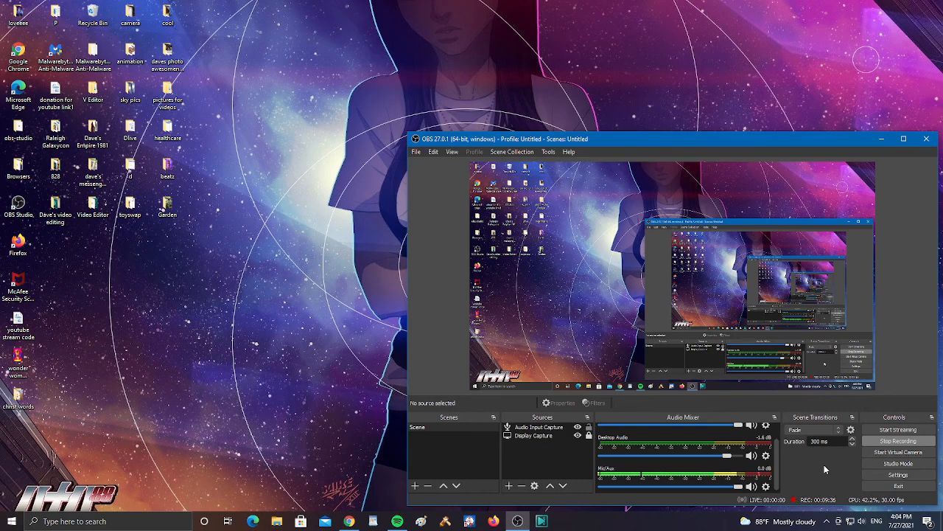
{"action": "mouse_move", "coordinate": [368, 490]}
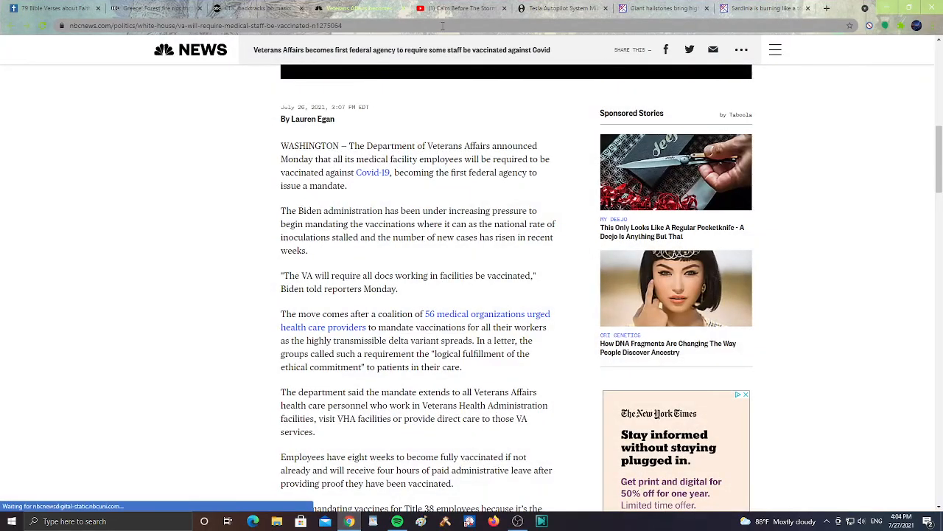
{"action": "left_click", "coordinate": [454, 9]}
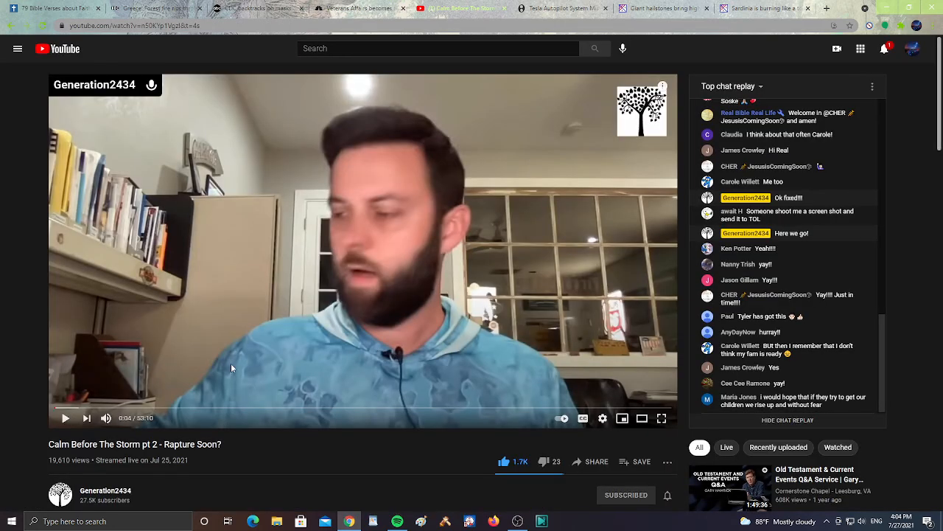
{"action": "mouse_move", "coordinate": [23, 364]}
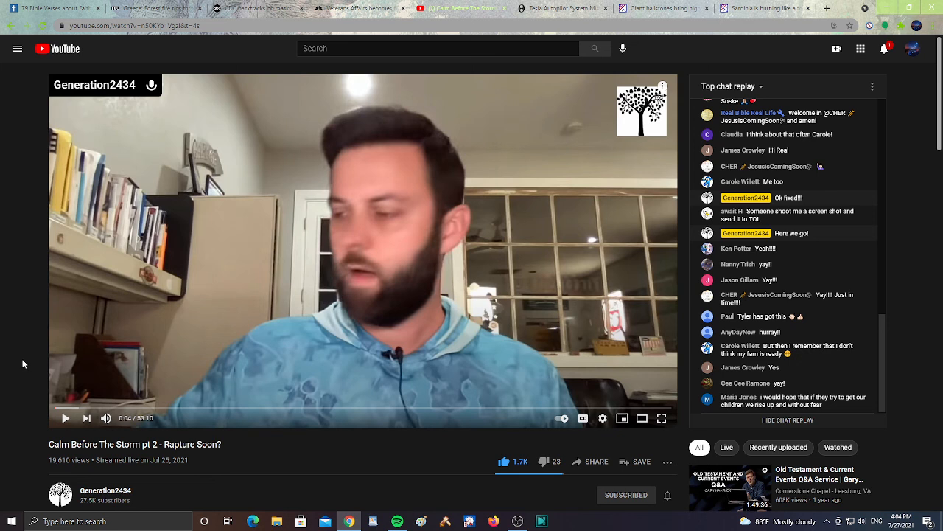
{"action": "mouse_move", "coordinate": [879, 21]}
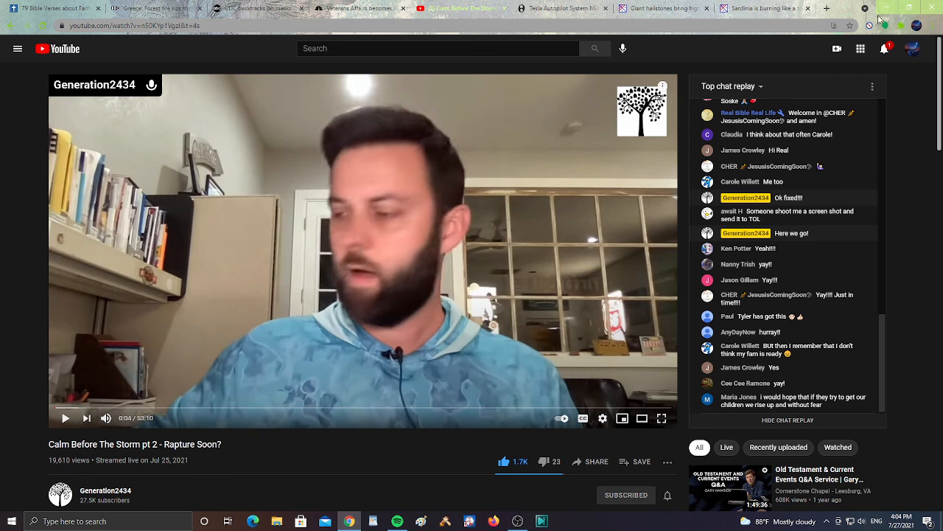